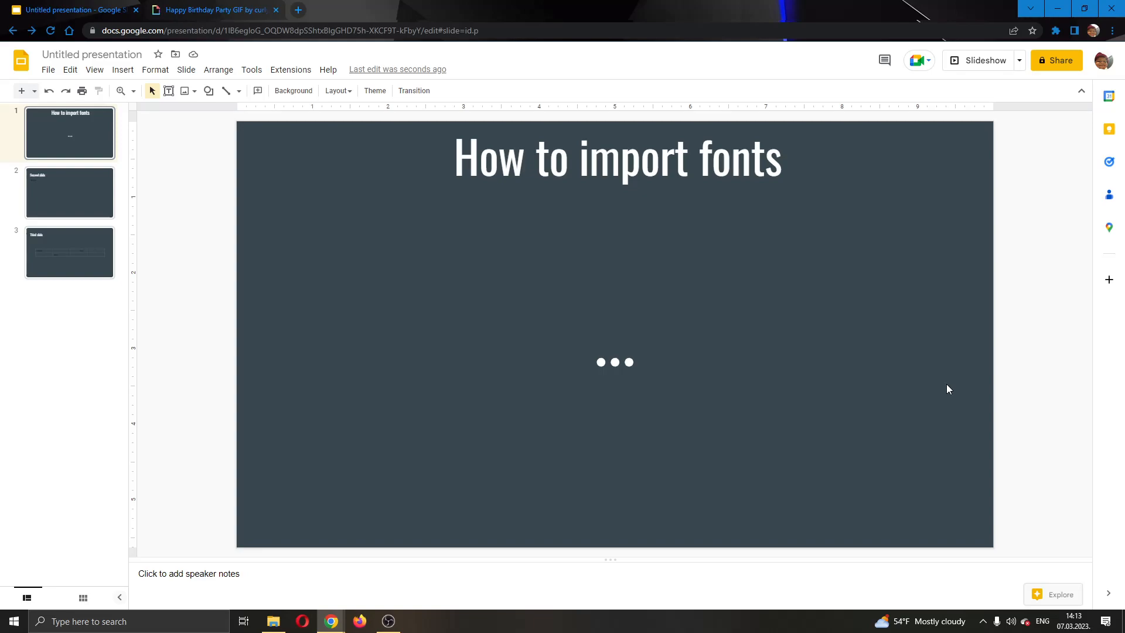
{"action": "mouse_move", "coordinate": [820, 297]}
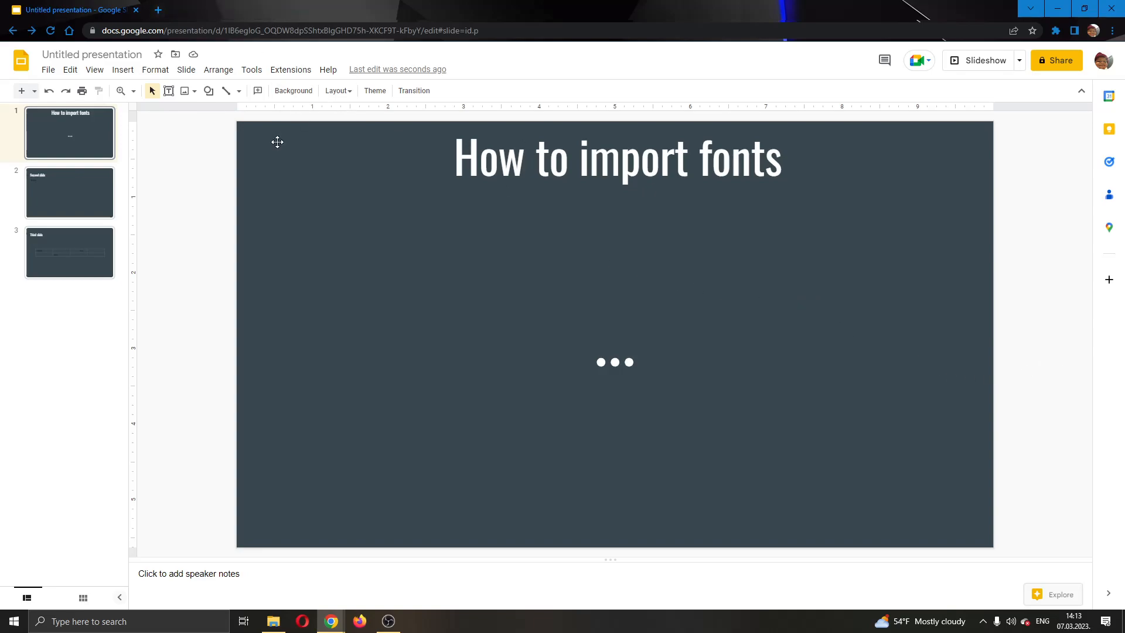
{"action": "mouse_move", "coordinate": [422, 271]}
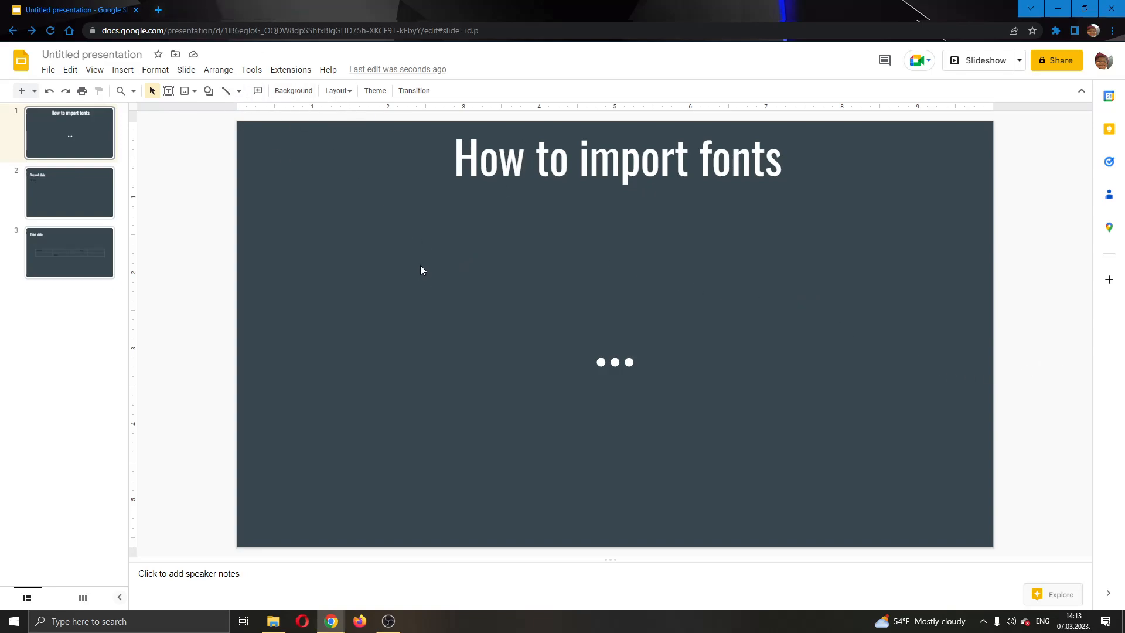
{"action": "mouse_move", "coordinate": [587, 232]}
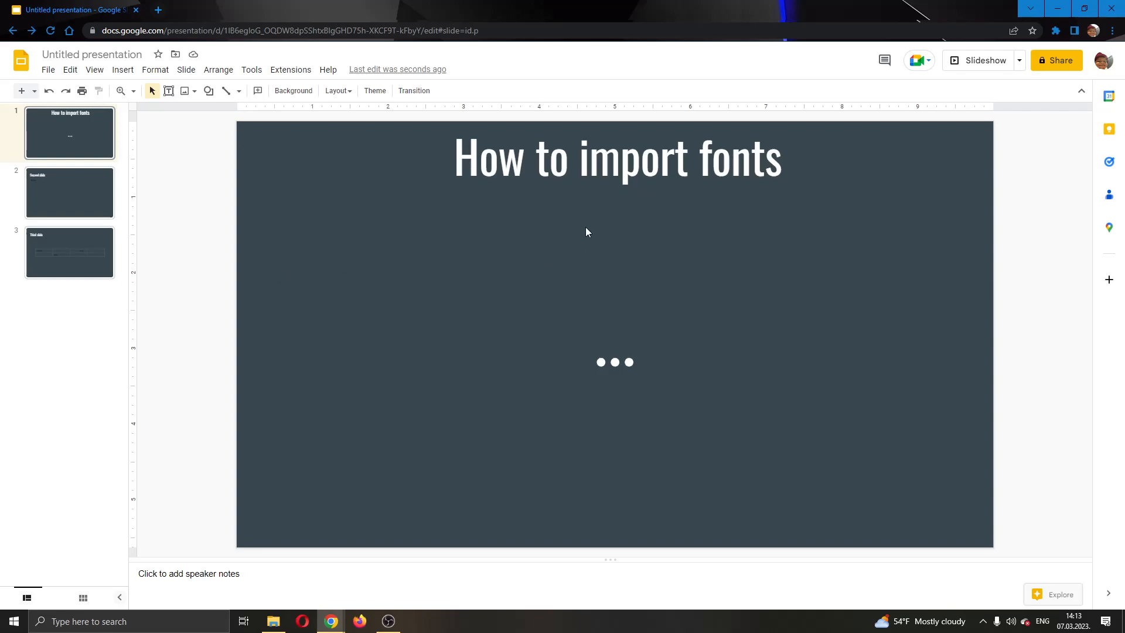
{"action": "mouse_move", "coordinate": [574, 291]}
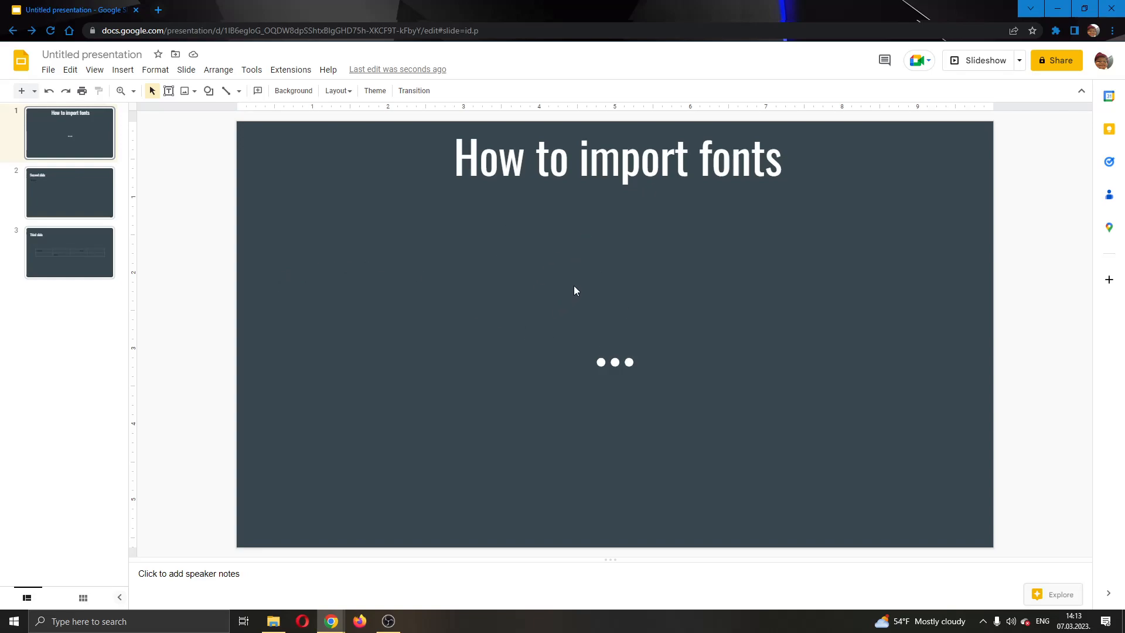
{"action": "mouse_move", "coordinate": [534, 344]}
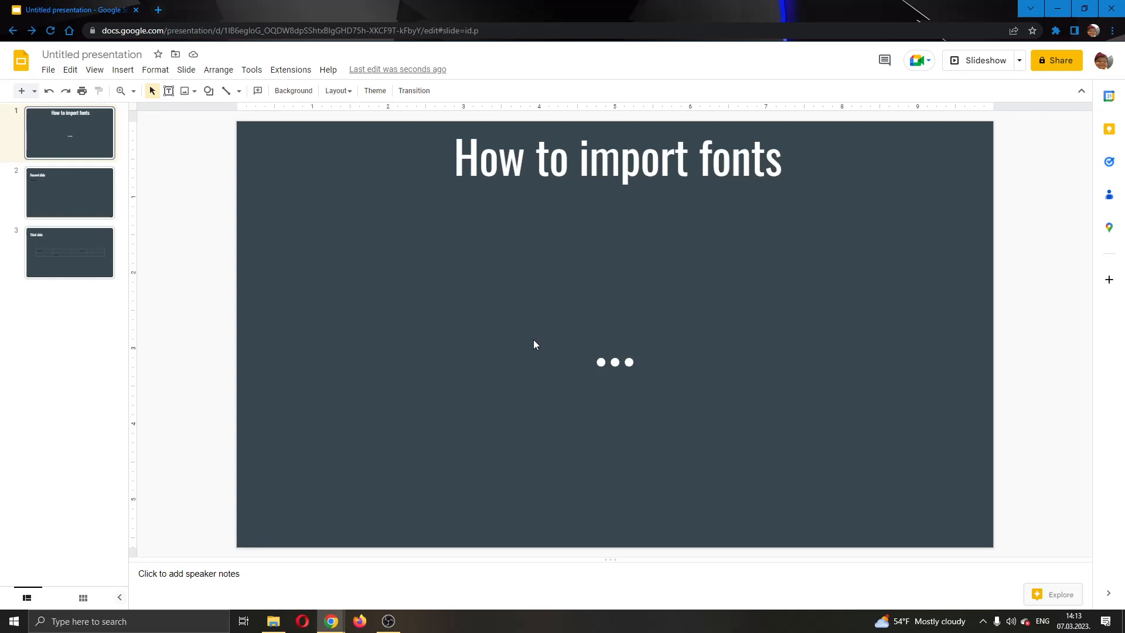
{"action": "mouse_move", "coordinate": [573, 314]}
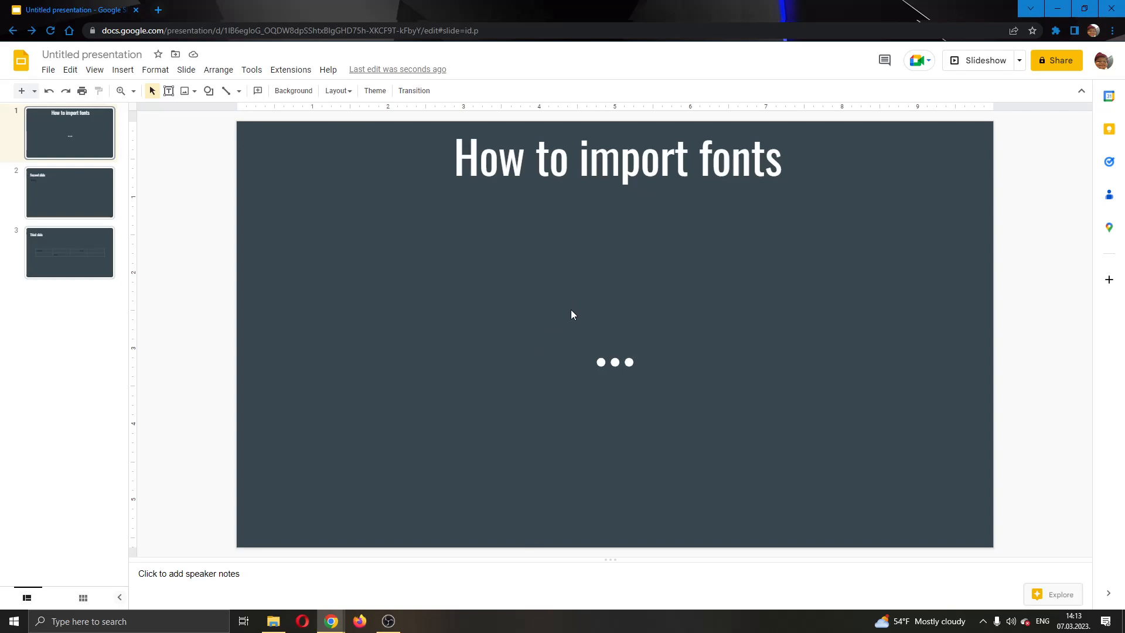
{"action": "mouse_move", "coordinate": [654, 241]}
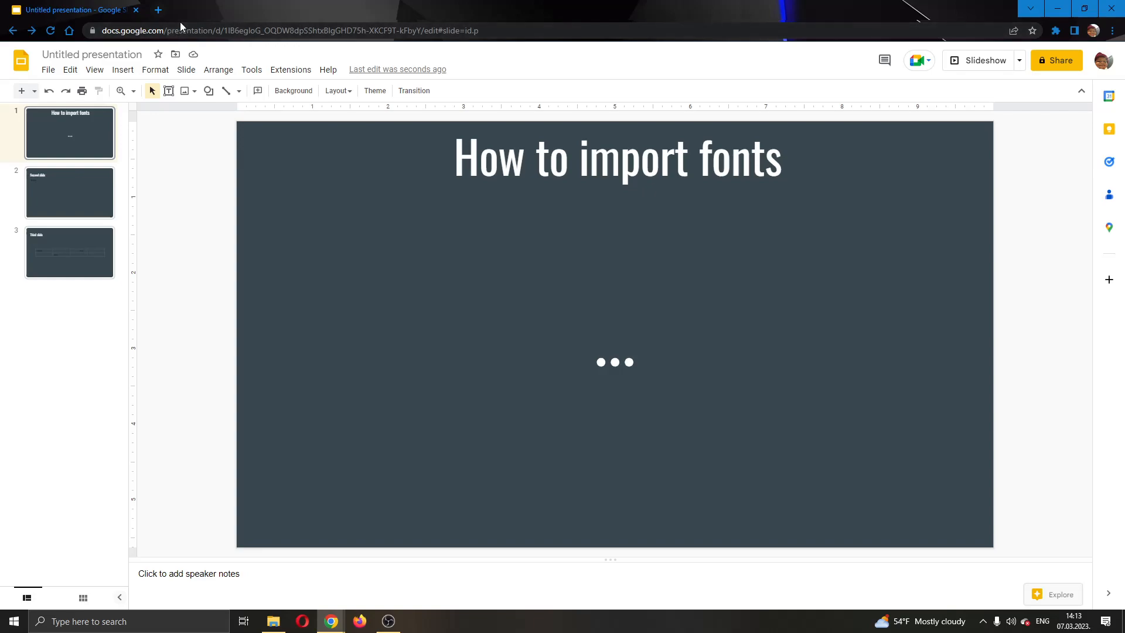
{"action": "mouse_move", "coordinate": [585, 117]}
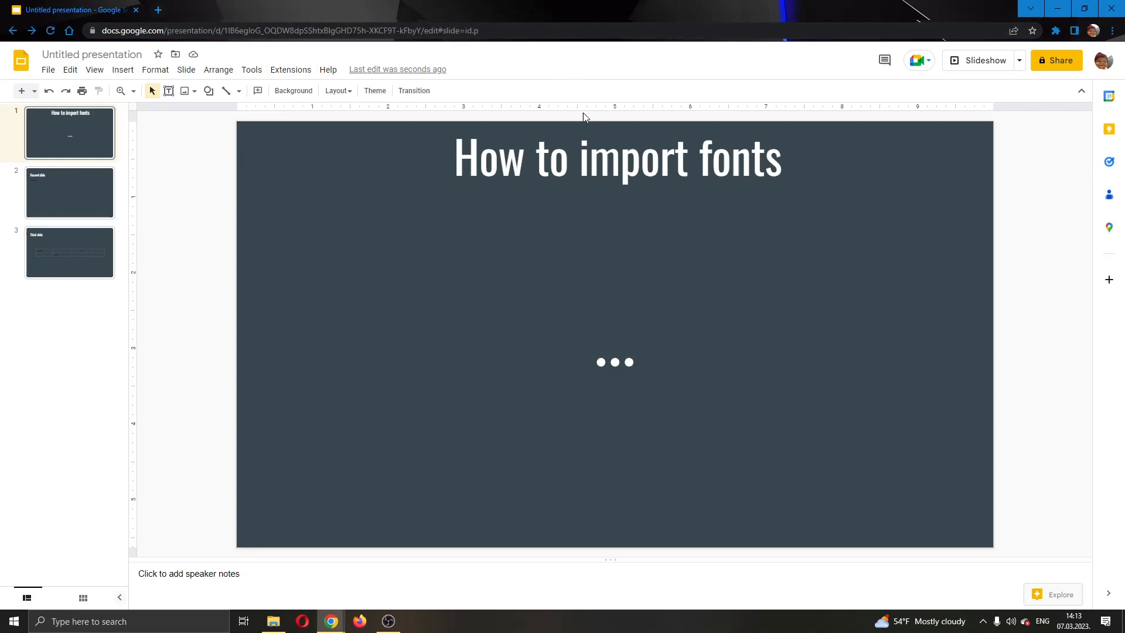
{"action": "mouse_move", "coordinate": [393, 147]}
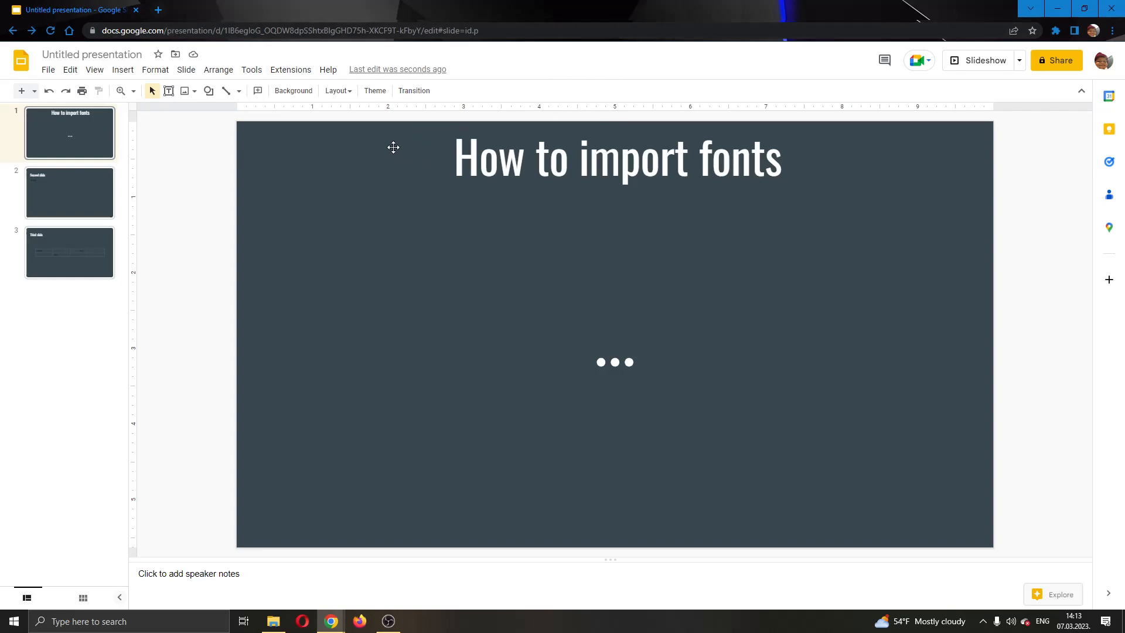
{"action": "mouse_move", "coordinate": [152, 163]}
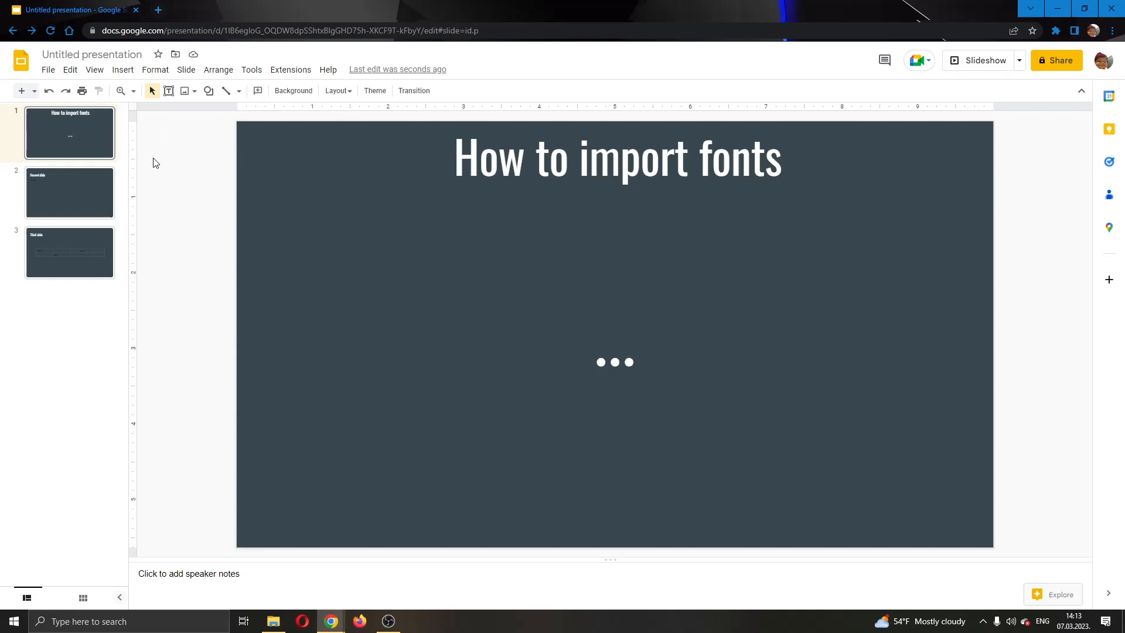
Show the third slide, then settle on the second slide with its Tutorial text box
{"action": "left_click", "coordinate": [91, 54]}
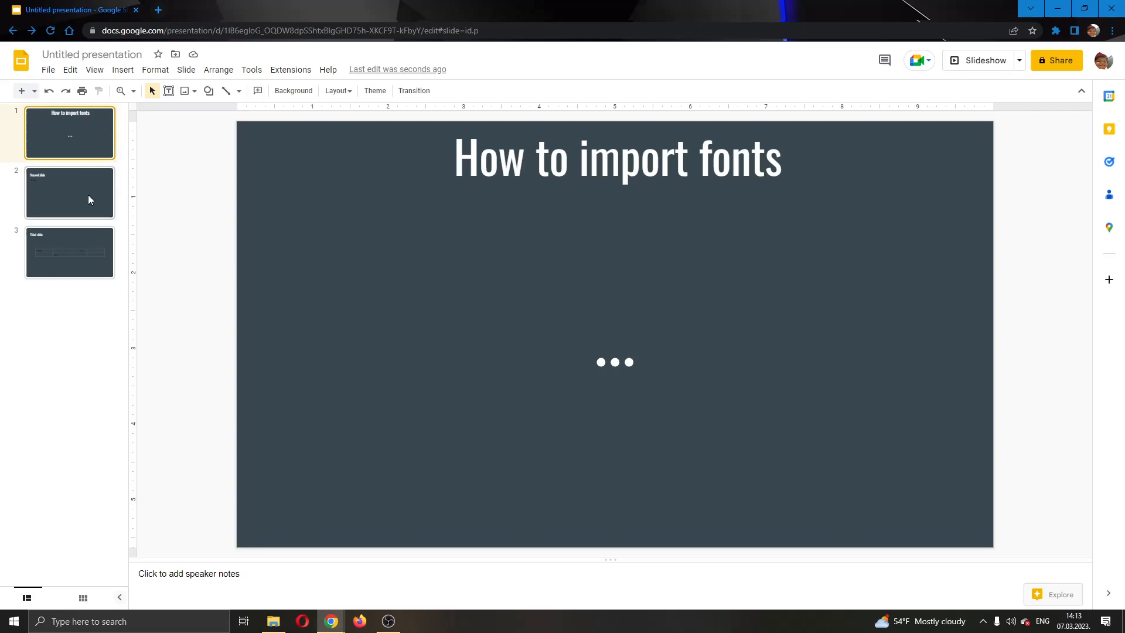
{"action": "left_click", "coordinate": [69, 252]}
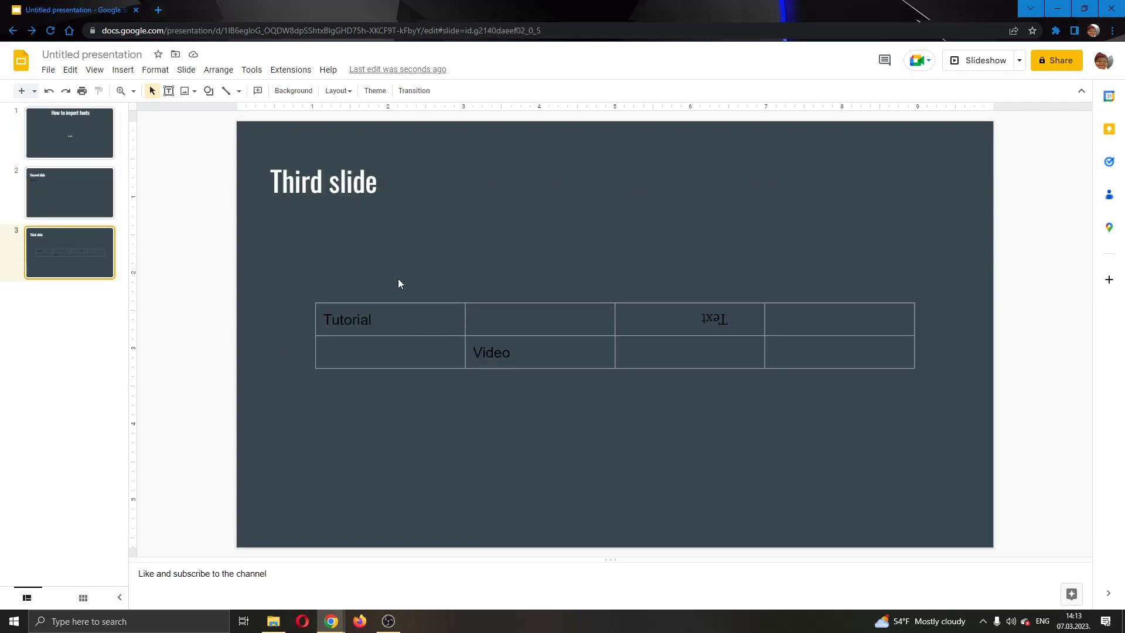
{"action": "left_click", "coordinate": [70, 191]}
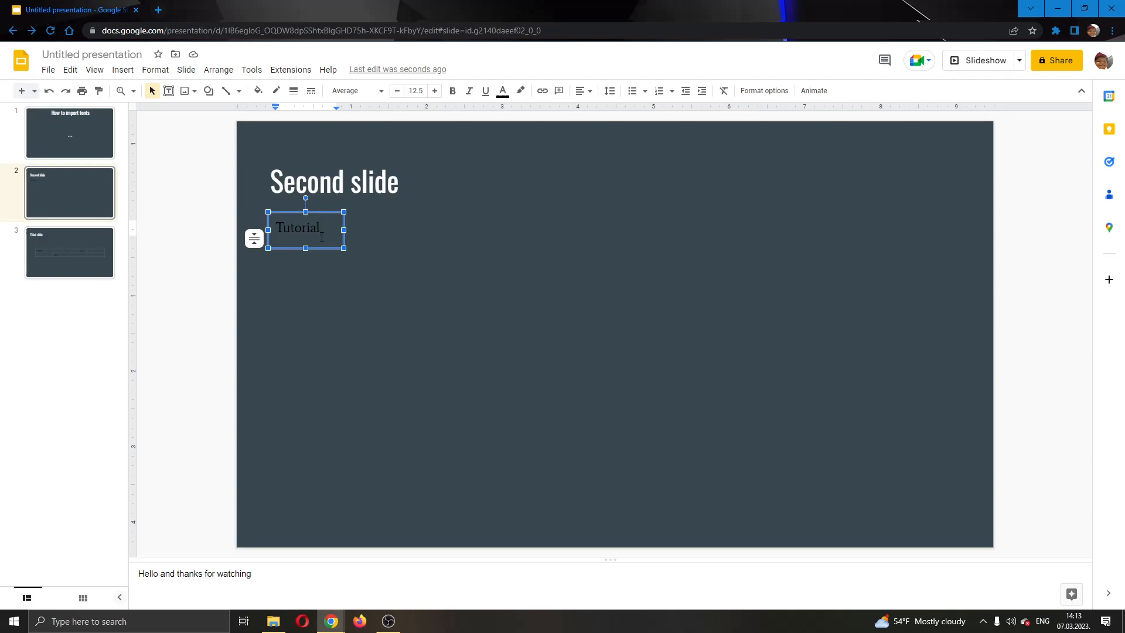
{"action": "mouse_move", "coordinate": [356, 91]}
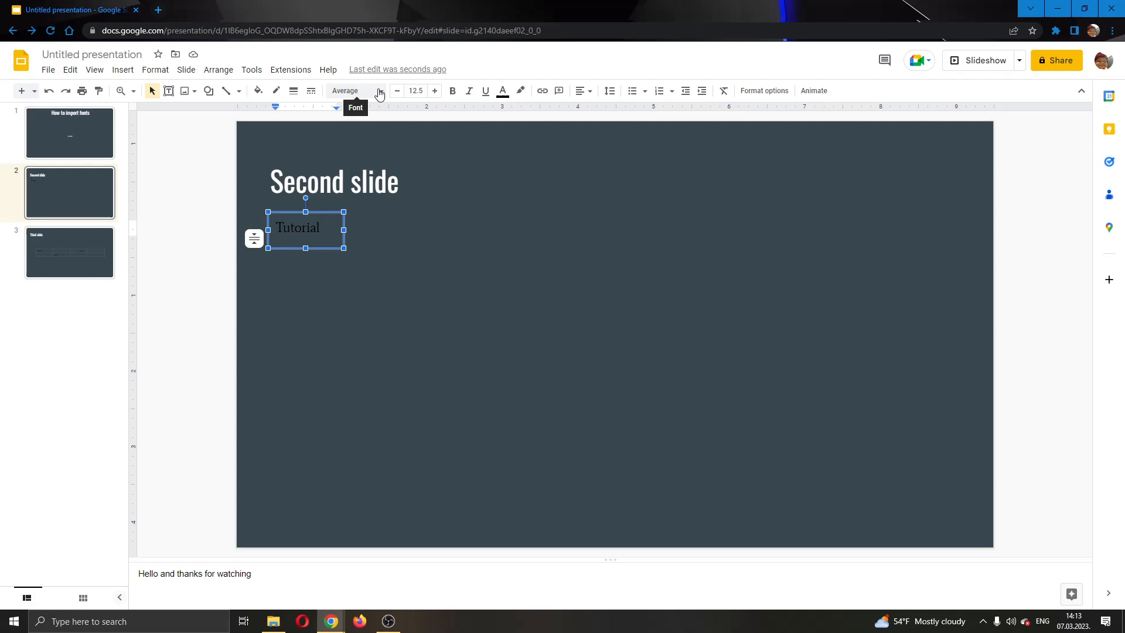
{"action": "left_click", "coordinate": [351, 91]}
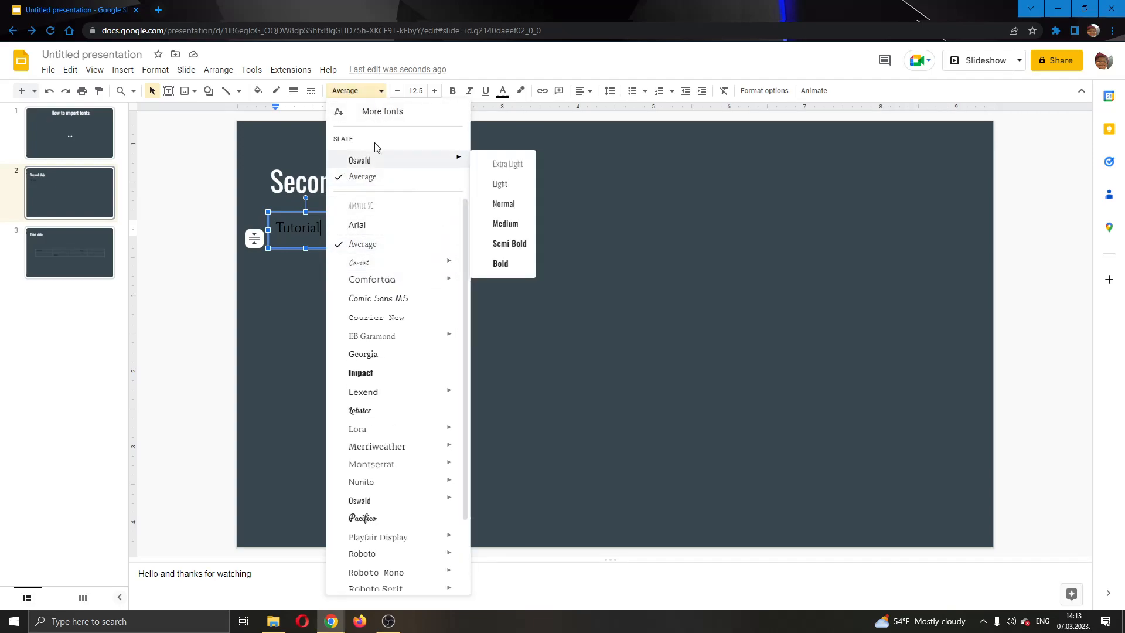
{"action": "mouse_move", "coordinate": [345, 116]}
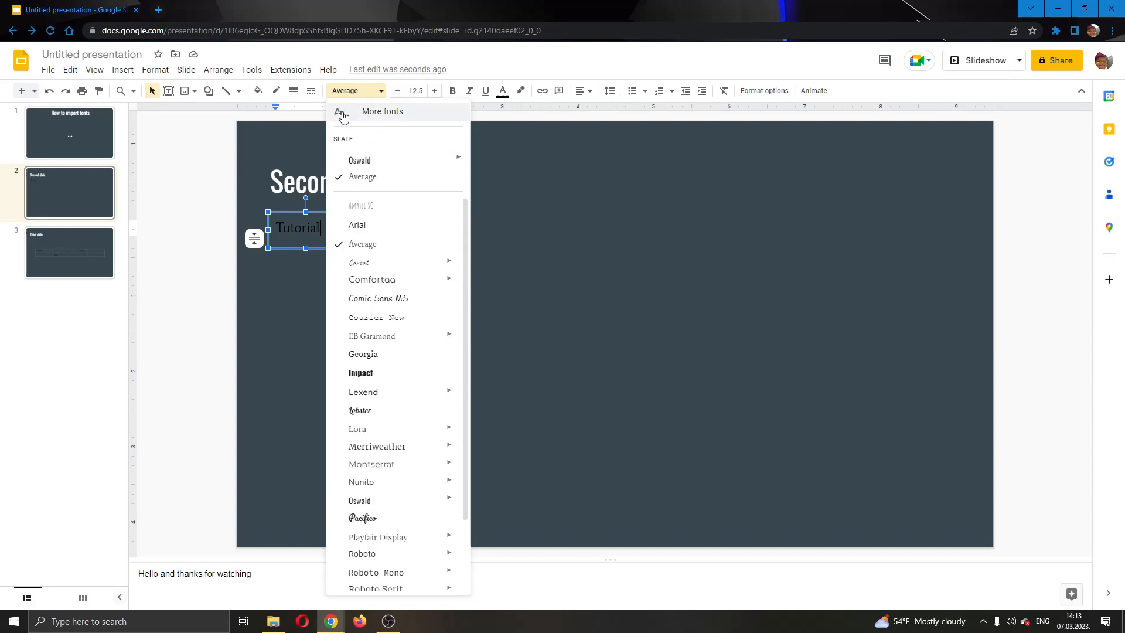
{"action": "left_click", "coordinate": [382, 111]}
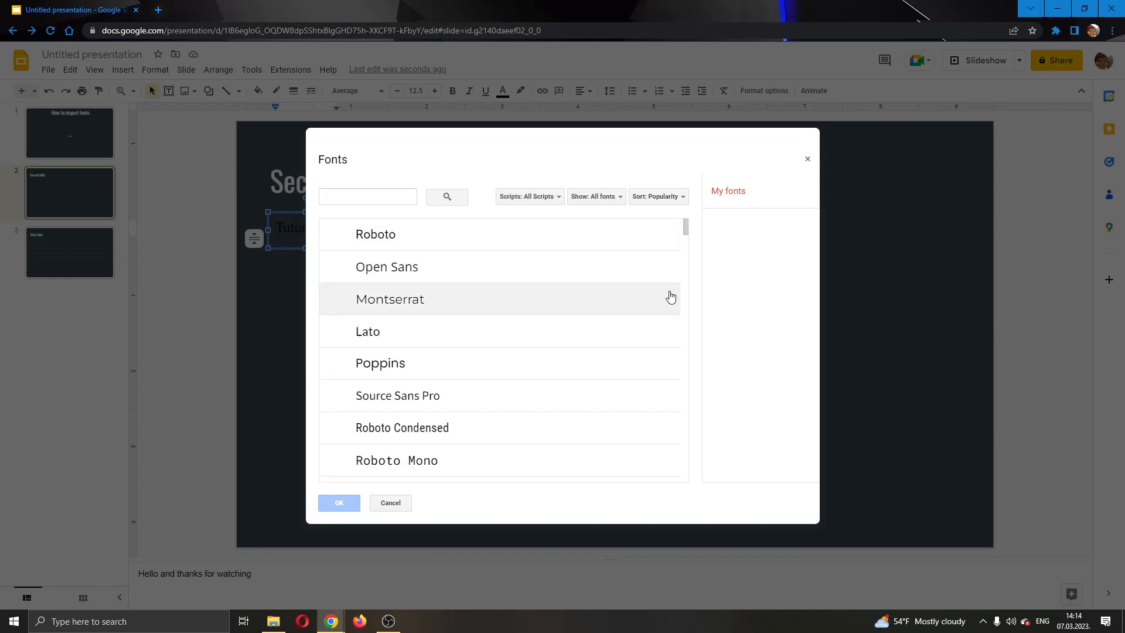
{"action": "left_click", "coordinate": [390, 503]}
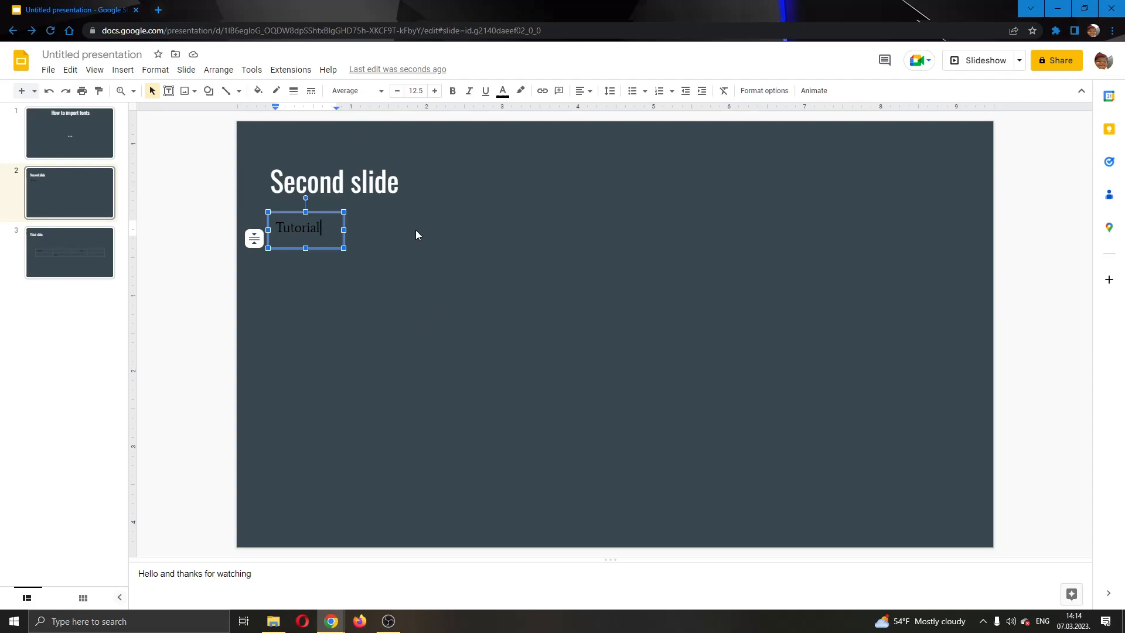
{"action": "mouse_move", "coordinate": [436, 270]}
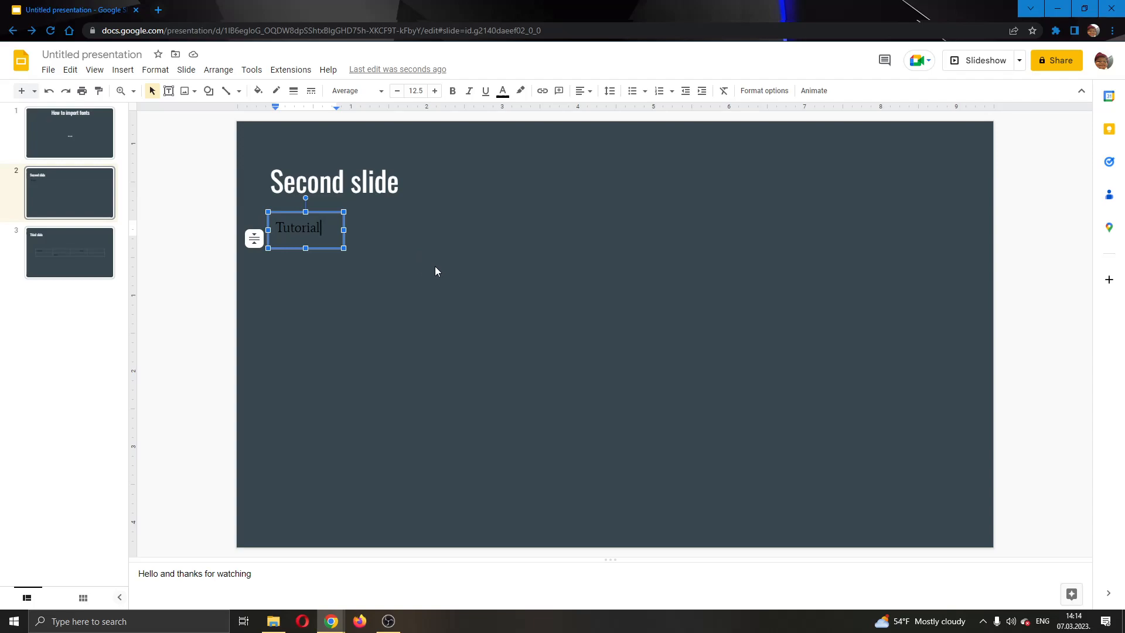
{"action": "left_click", "coordinate": [458, 274]}
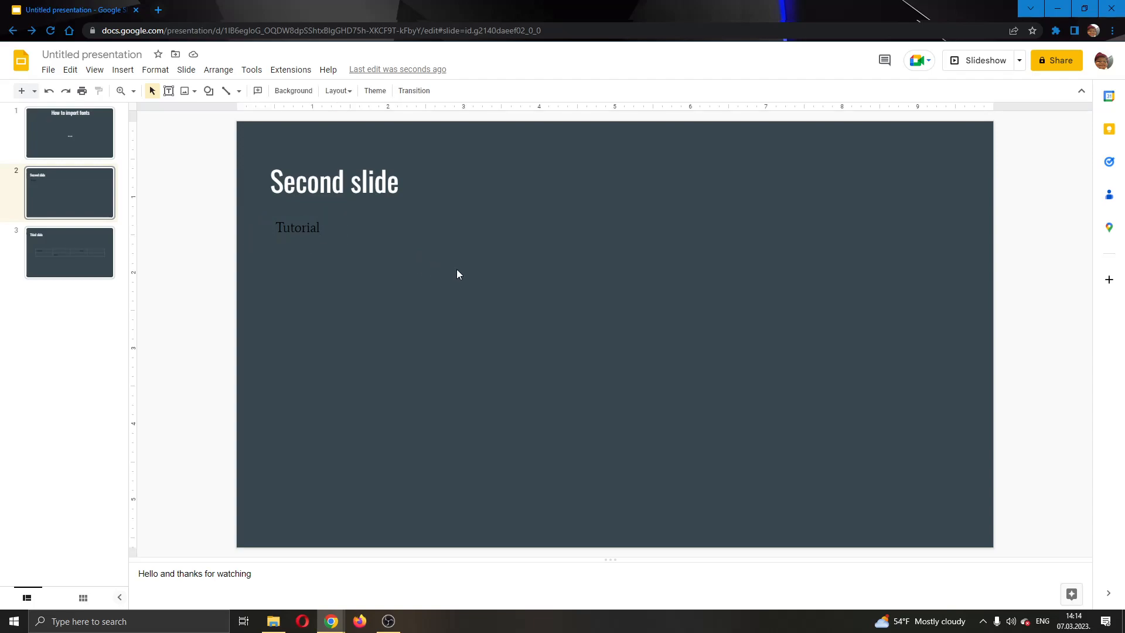
{"action": "mouse_move", "coordinate": [500, 170]}
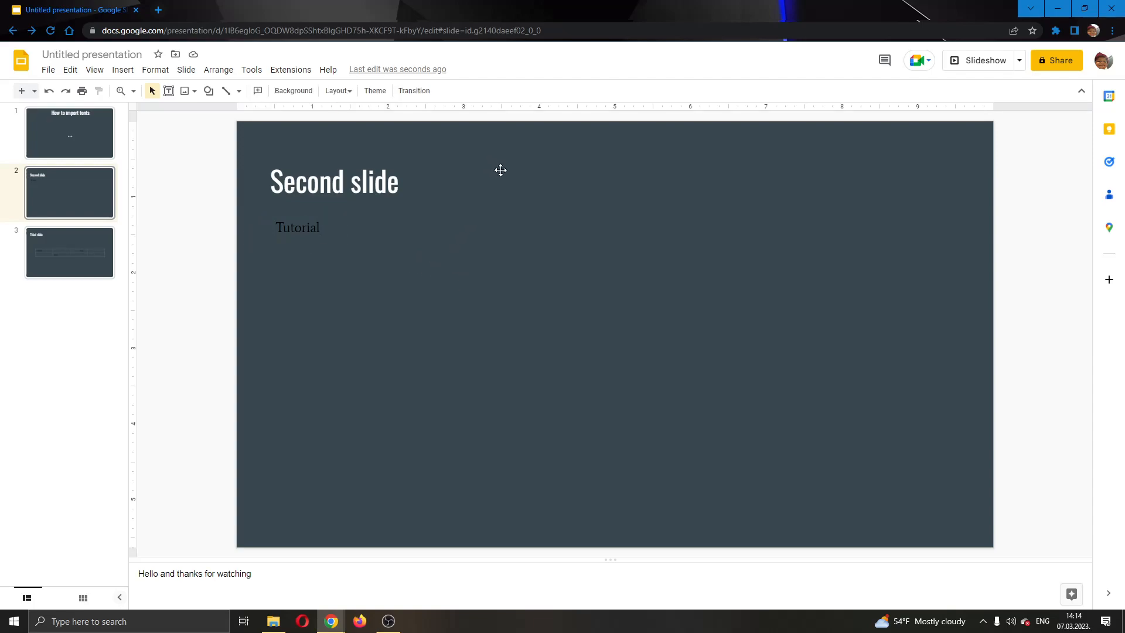
{"action": "mouse_move", "coordinate": [291, 69]}
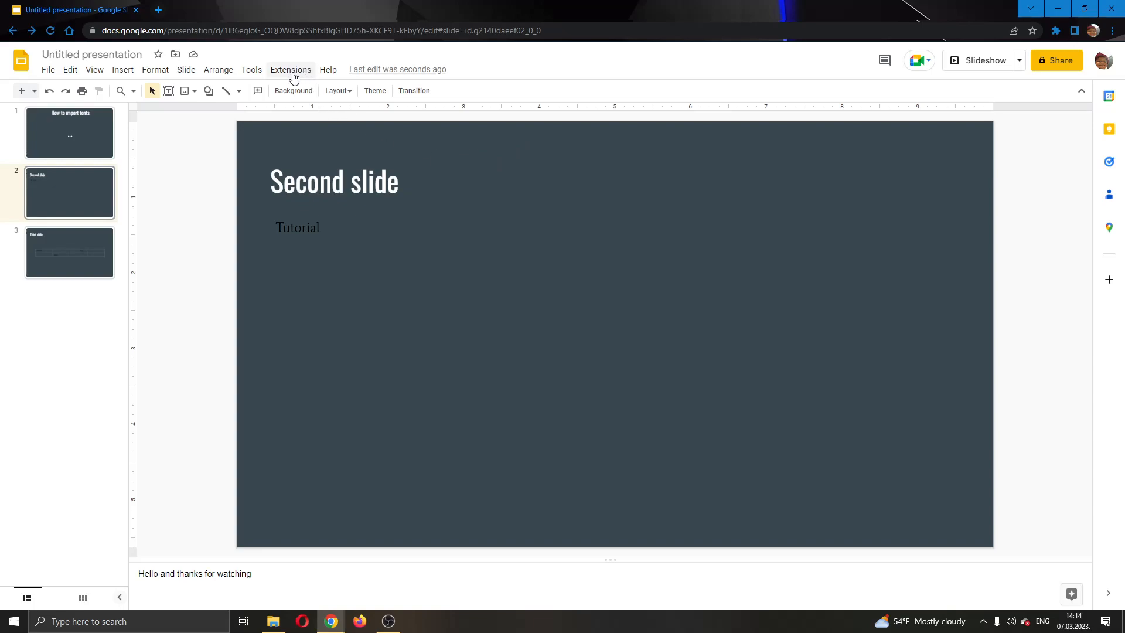
{"action": "mouse_move", "coordinate": [298, 78]}
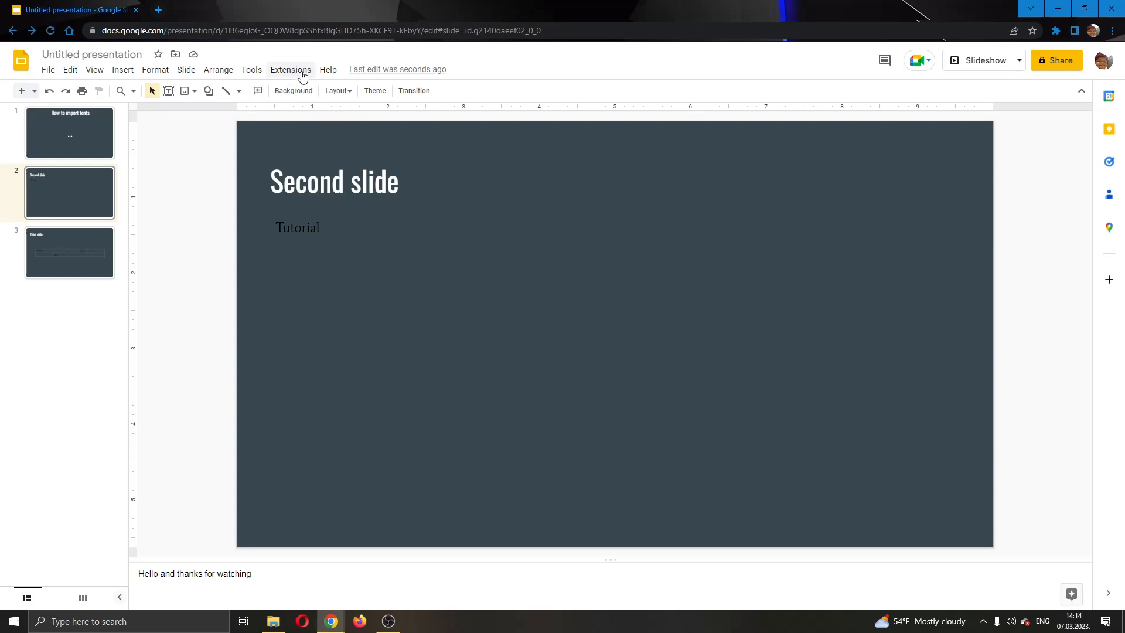
Open the Google Workspace Marketplace add-on store from the Extensions menu
{"action": "left_click", "coordinate": [290, 69]}
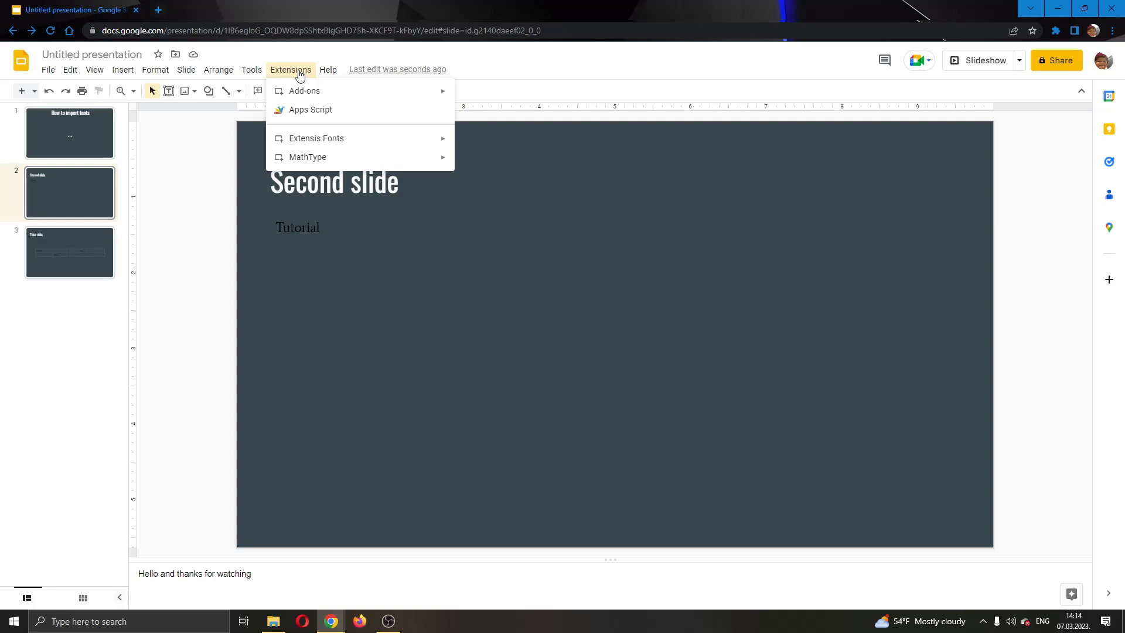
{"action": "mouse_move", "coordinate": [305, 90]}
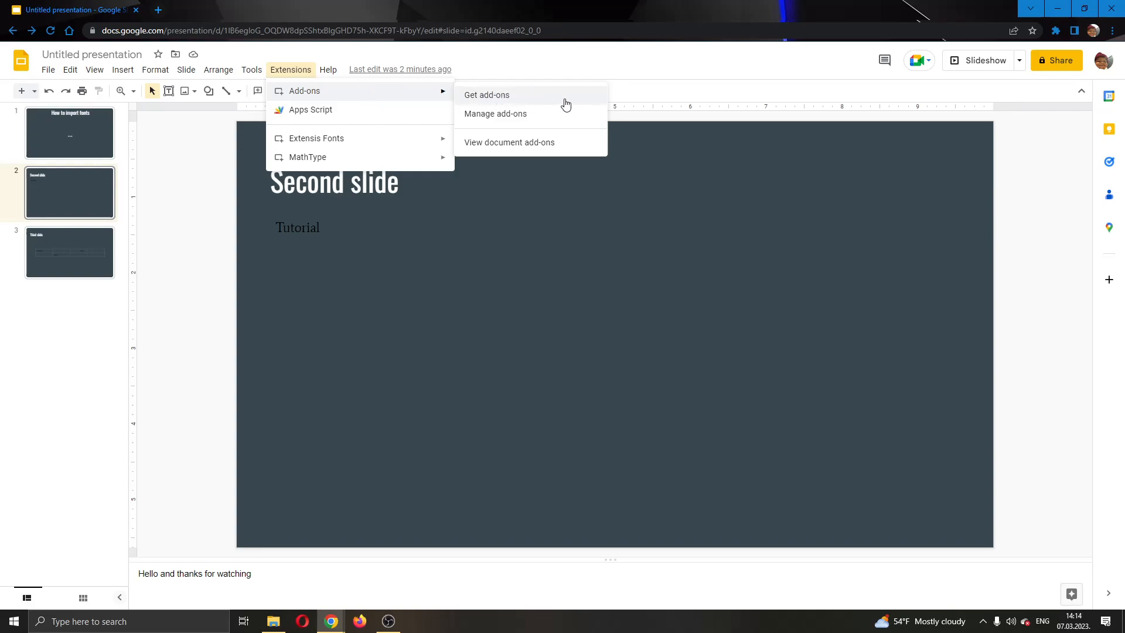
{"action": "left_click", "coordinate": [487, 95]}
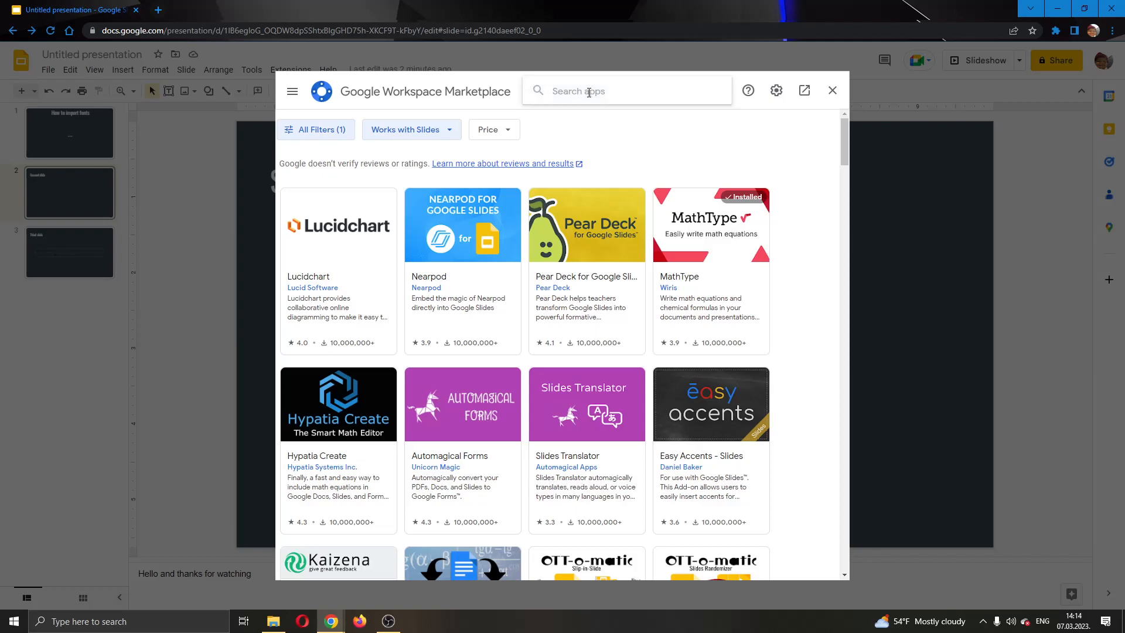
Search the marketplace for 'font' and open the Extensis Fonts listing
{"action": "type", "text": "font"}
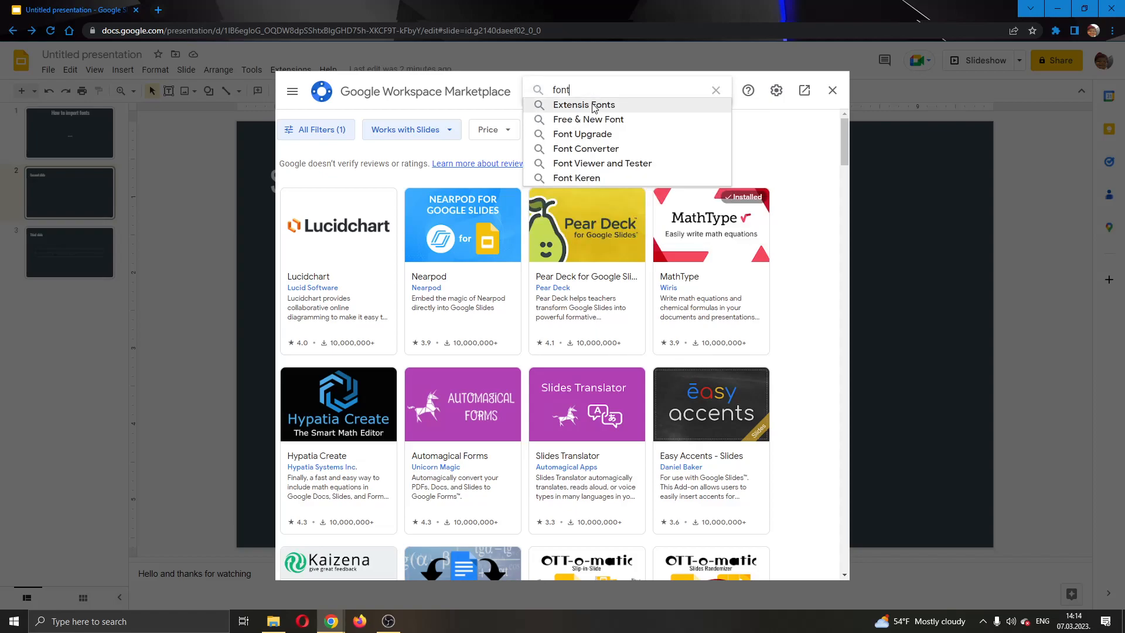
{"action": "left_click", "coordinate": [584, 105]}
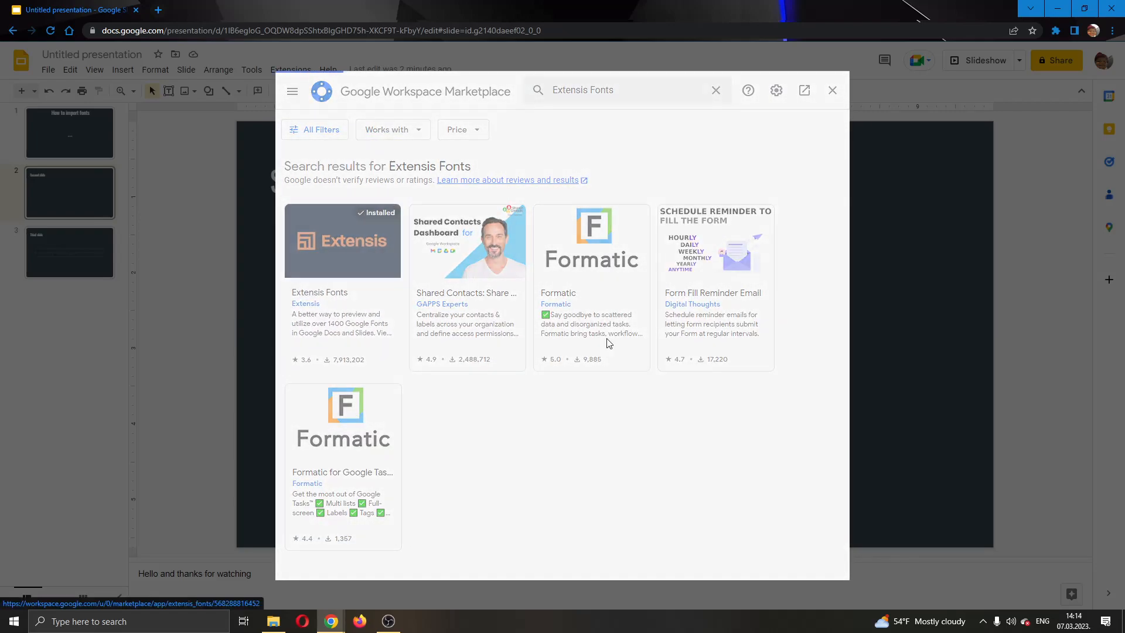
{"action": "left_click", "coordinate": [342, 240]}
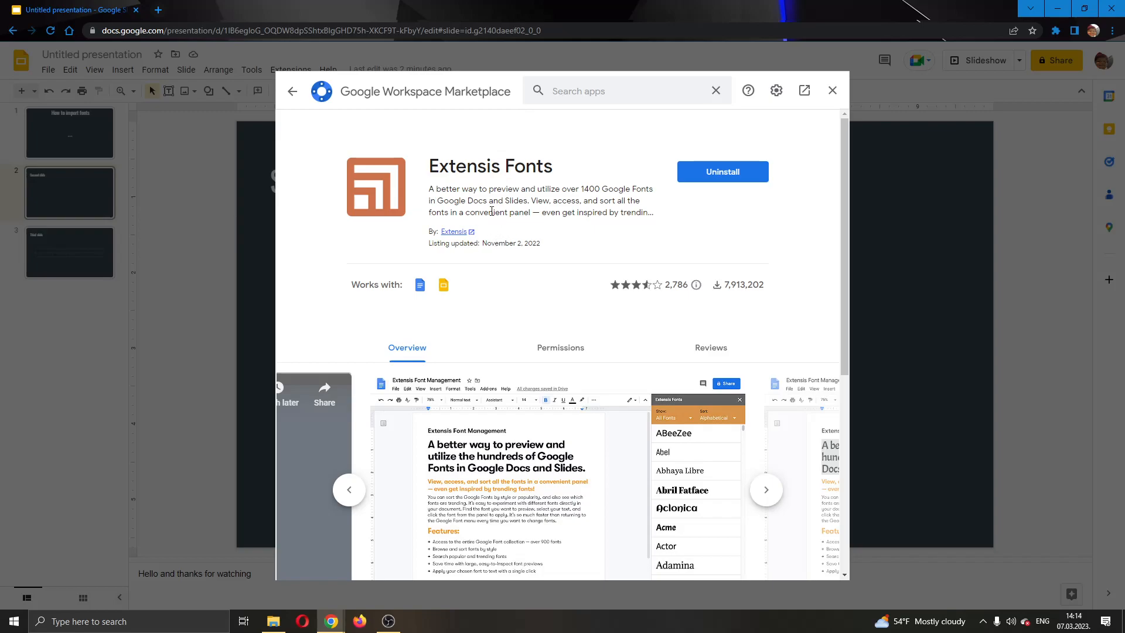
{"action": "mouse_move", "coordinate": [736, 232]}
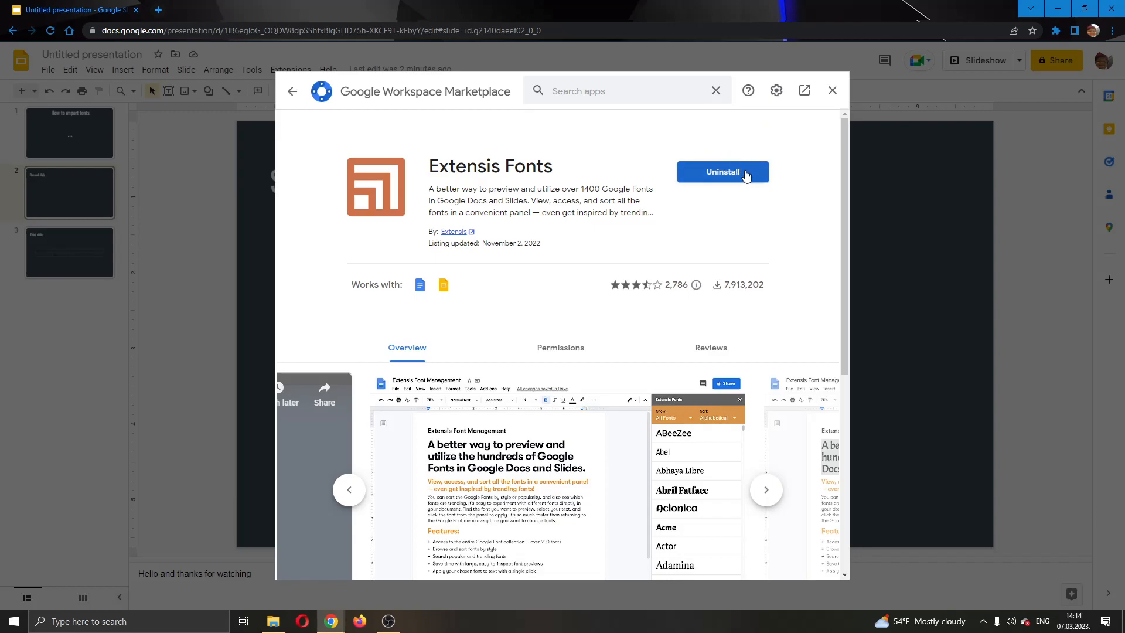
{"action": "mouse_move", "coordinate": [861, 201]}
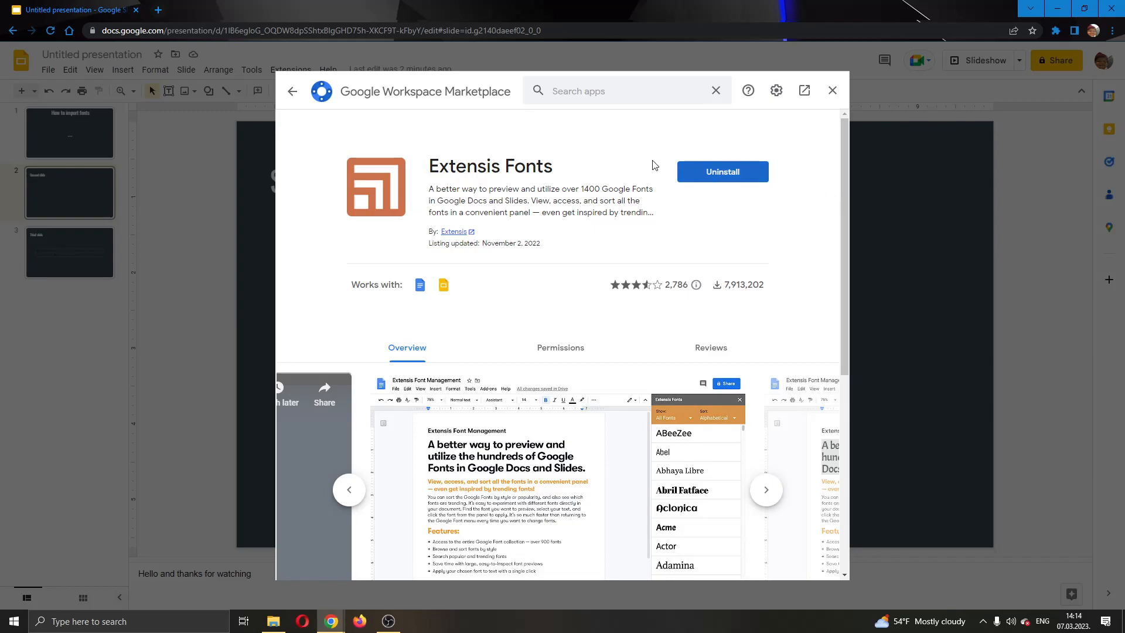
{"action": "mouse_move", "coordinate": [811, 115]}
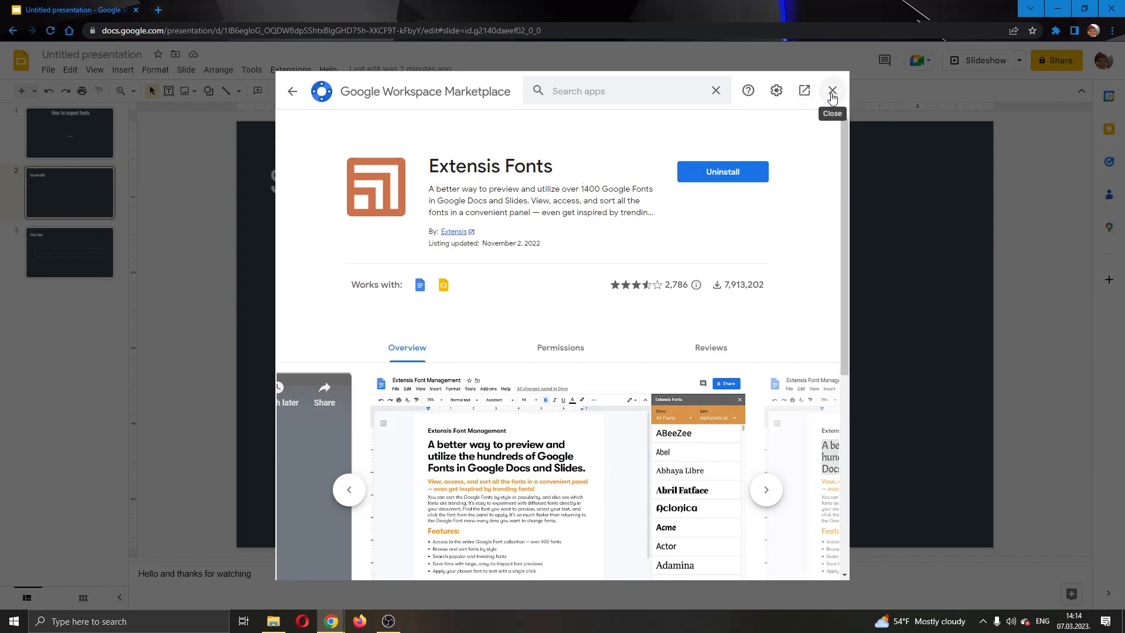
Leave the marketplace and start the Extensis Fonts panel beside the second slide
{"action": "left_click", "coordinate": [832, 90]}
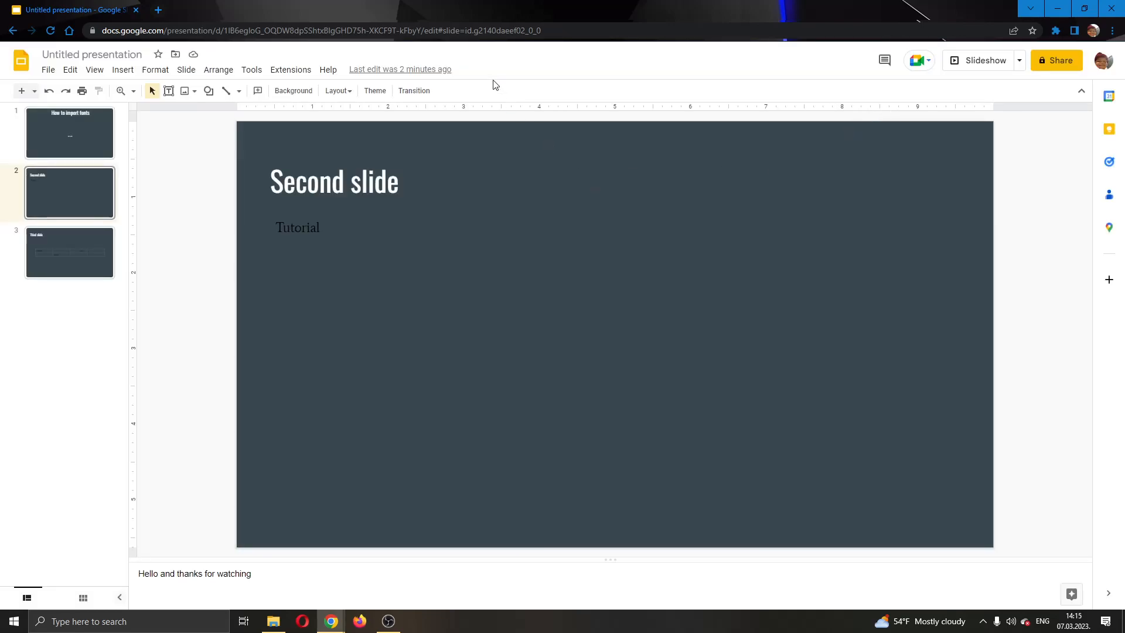
{"action": "mouse_move", "coordinate": [290, 69]}
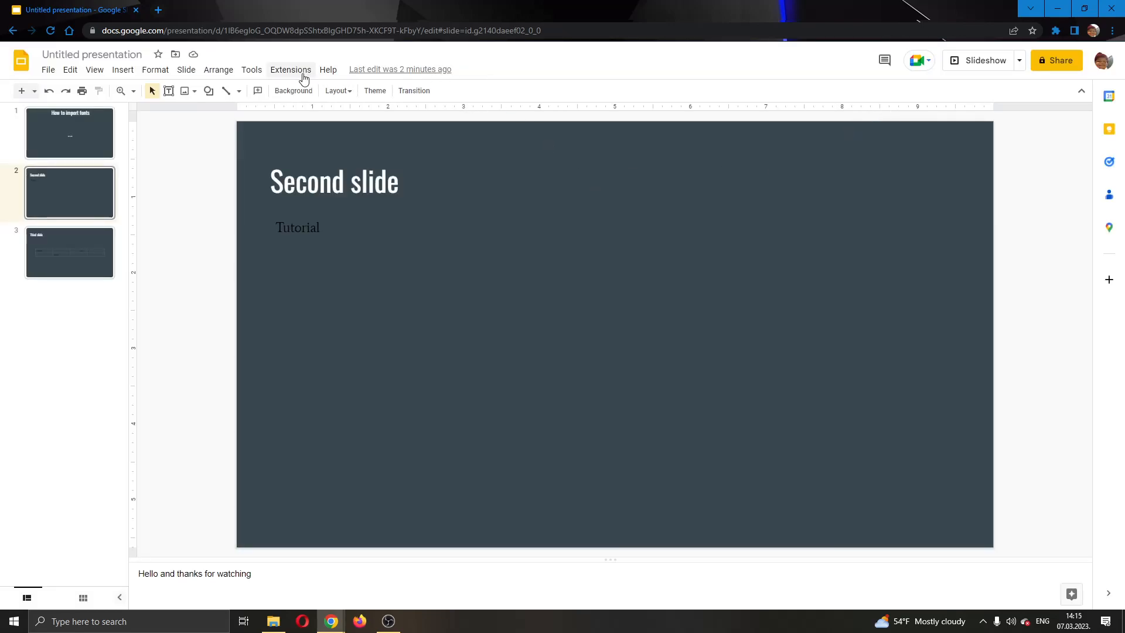
{"action": "left_click", "coordinate": [290, 69]}
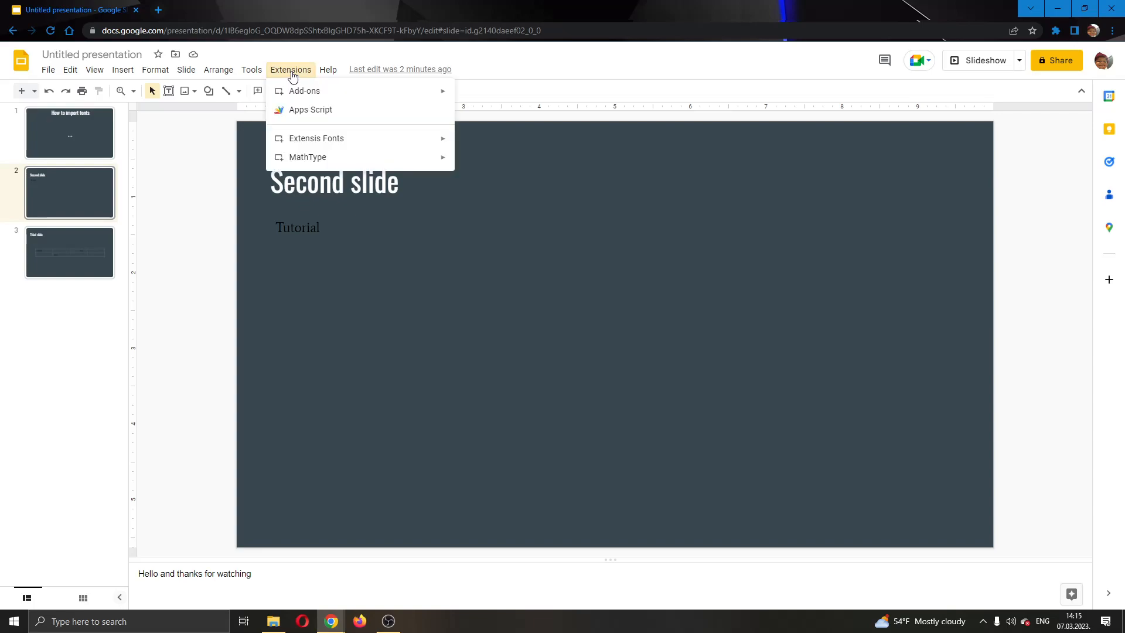
{"action": "mouse_move", "coordinate": [315, 138]}
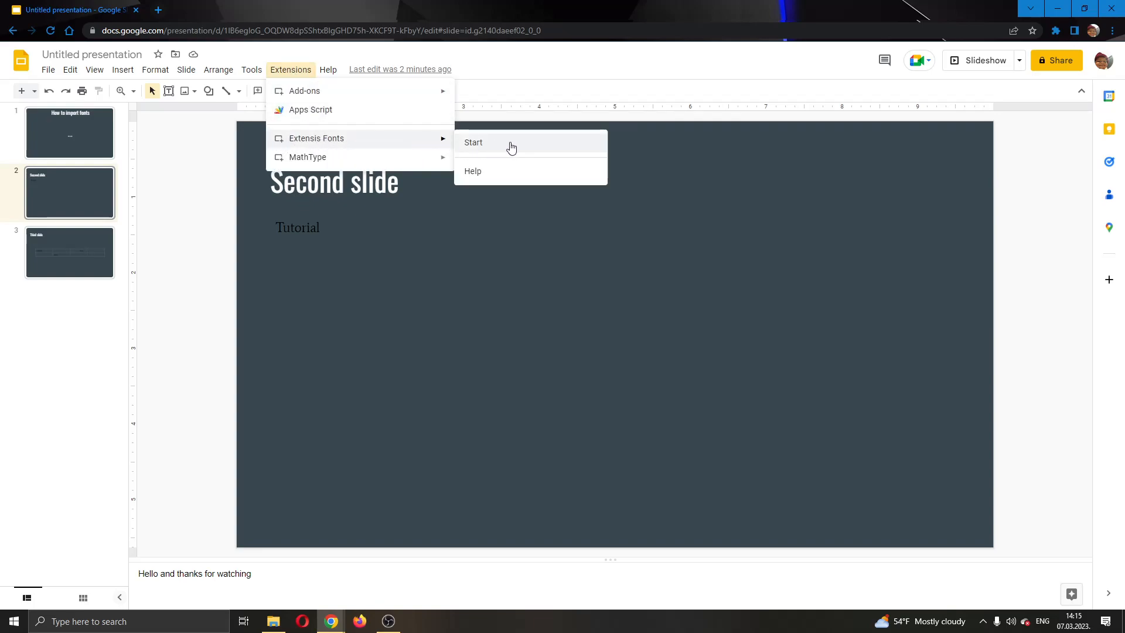
{"action": "left_click", "coordinate": [472, 142]}
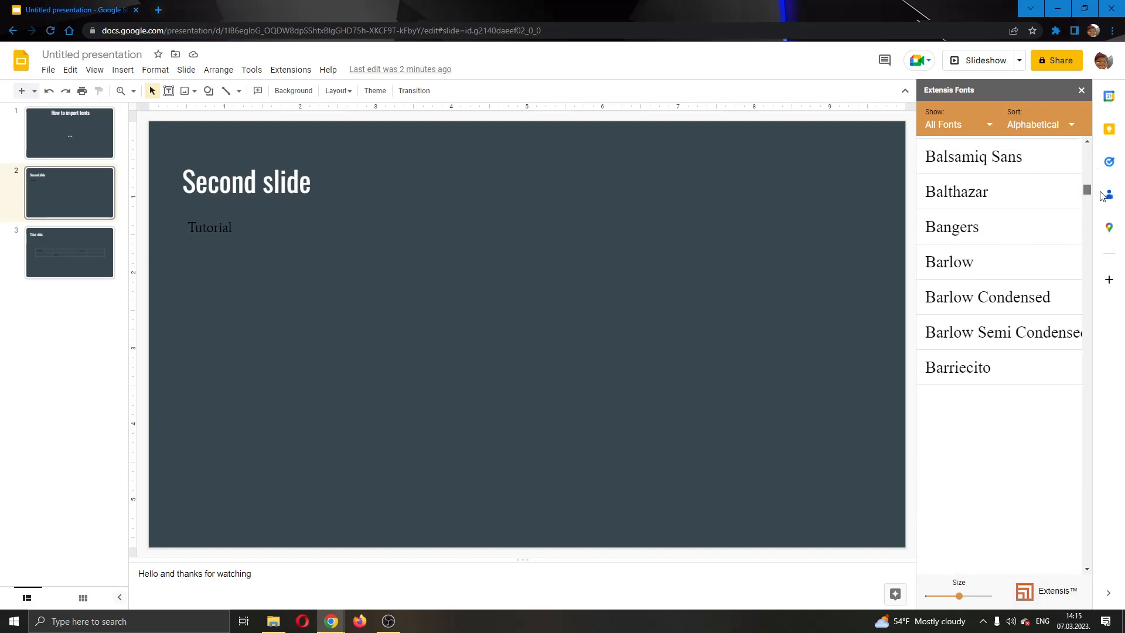
Set the word Tutorial in Baskerville from the Extensis Fonts list
{"action": "scroll", "scroll_direction": "down", "scroll_amount": 3}
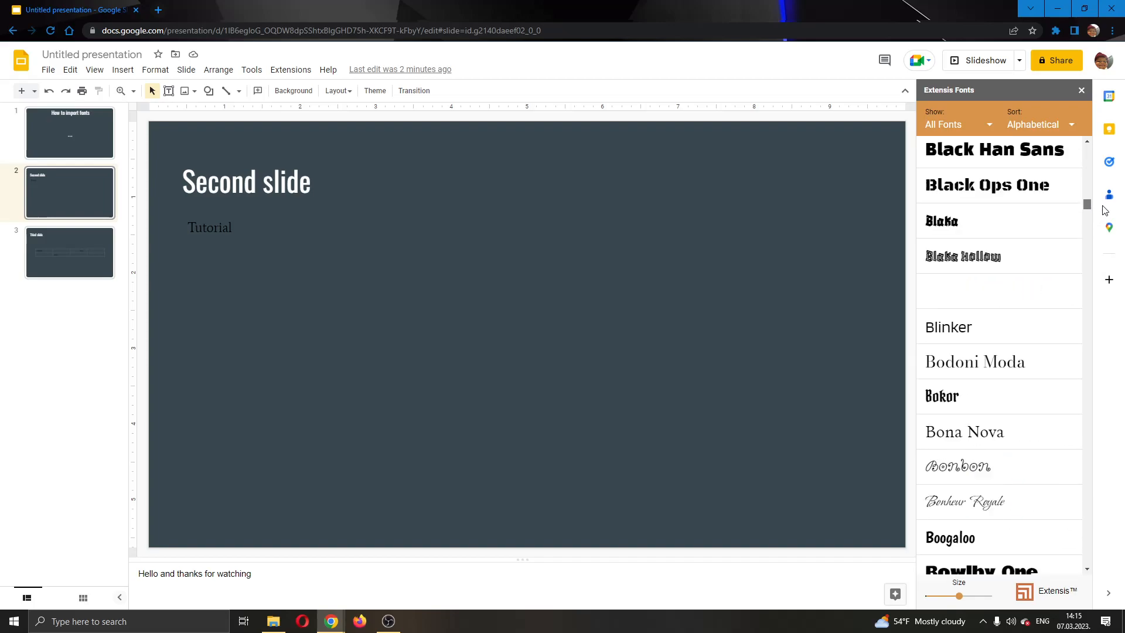
{"action": "scroll", "scroll_direction": "down", "scroll_amount": 3}
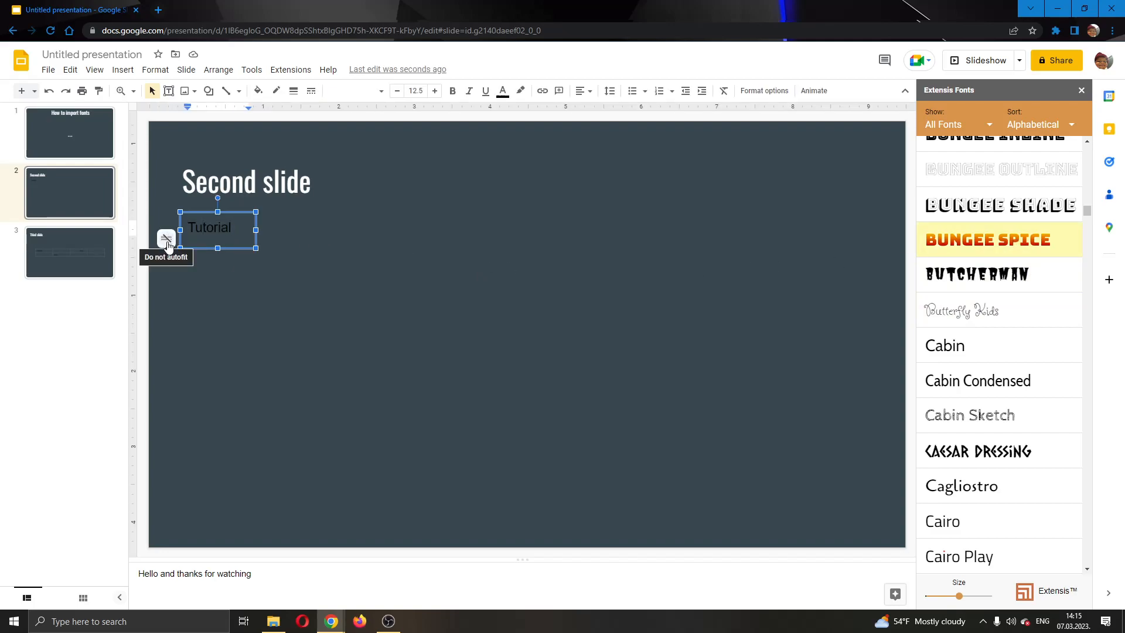
{"action": "triple_click", "coordinate": [209, 229]}
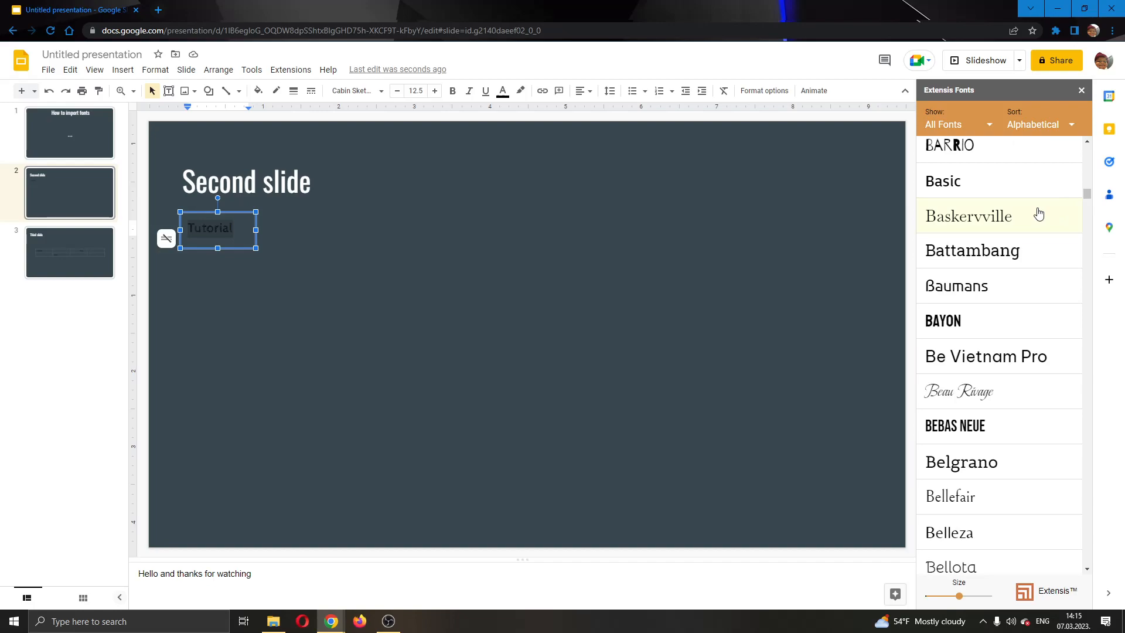
{"action": "left_click", "coordinate": [997, 216]}
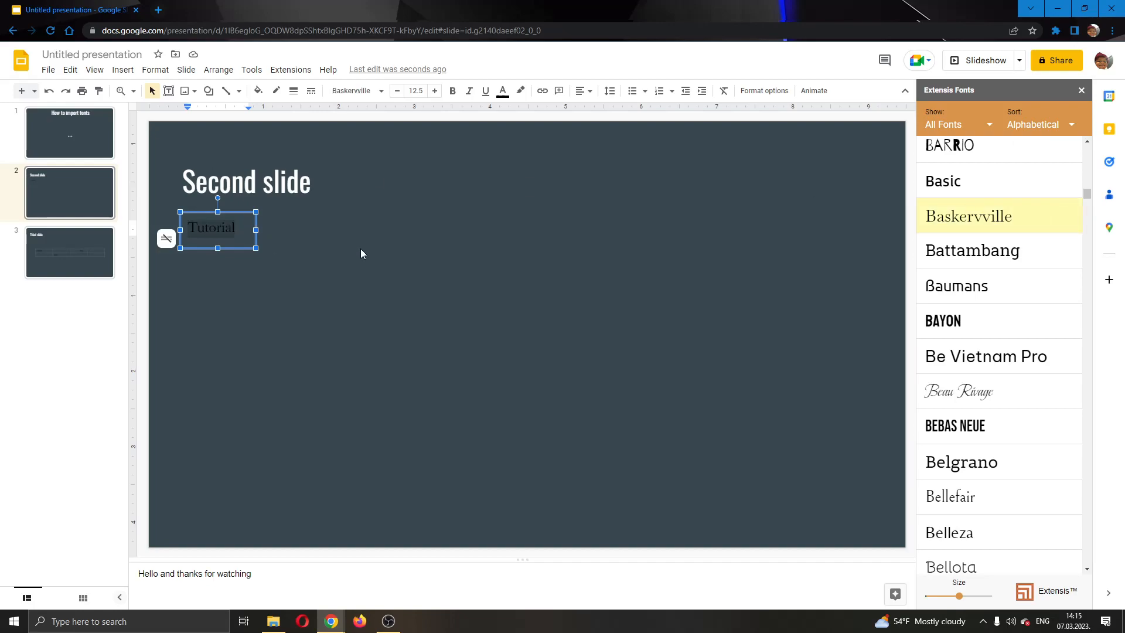